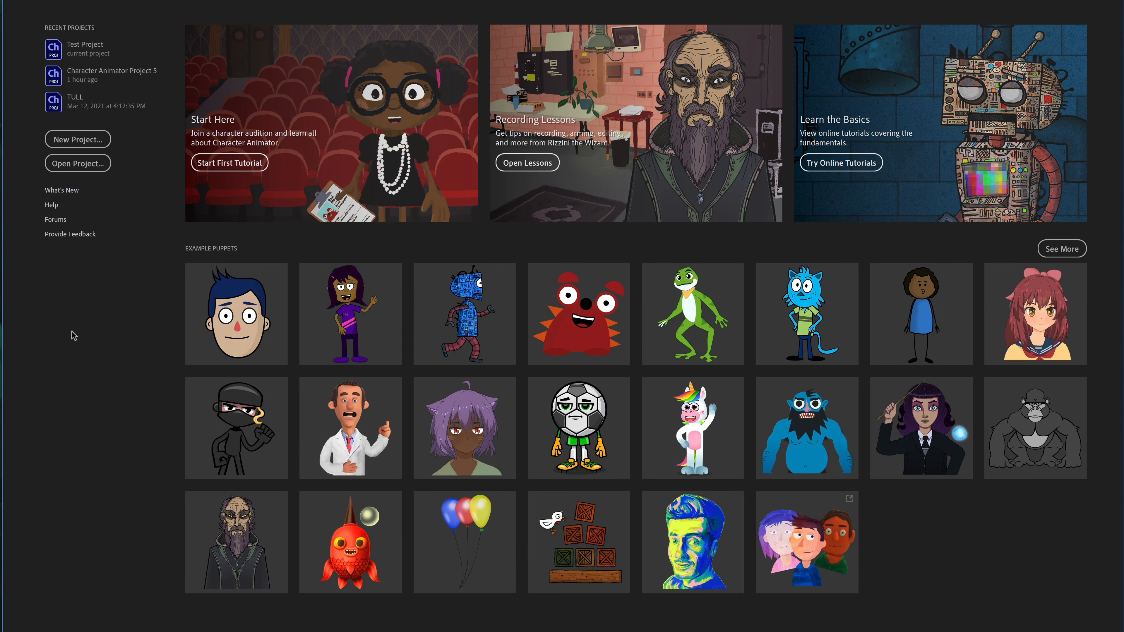
{"action": "mouse_move", "coordinate": [1063, 248]}
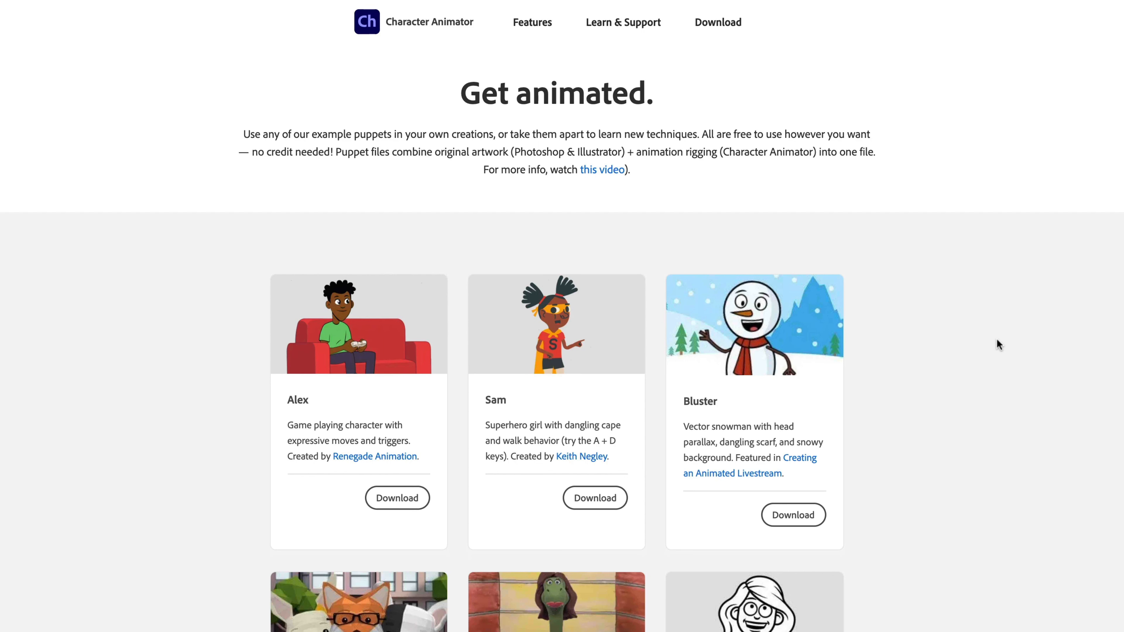
Step: Scroll down through the example puppet cards such as Alex, Sam, Bluster and Dojo Joe
{"action": "scroll", "scroll_direction": "down", "scroll_amount": 3}
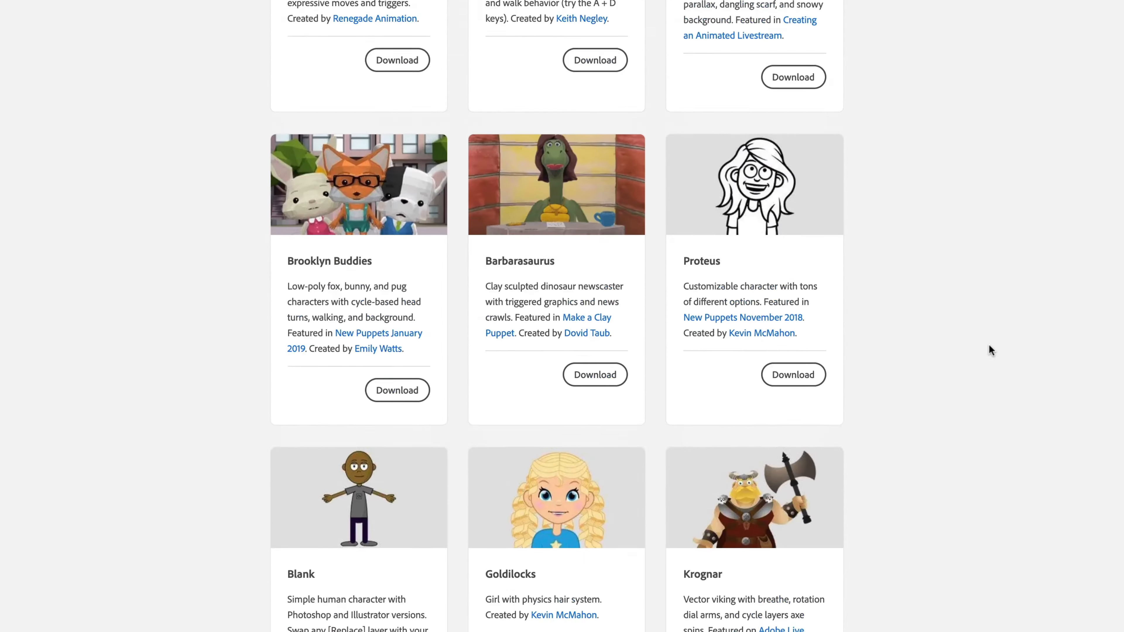
{"action": "scroll", "scroll_direction": "down", "scroll_amount": 3}
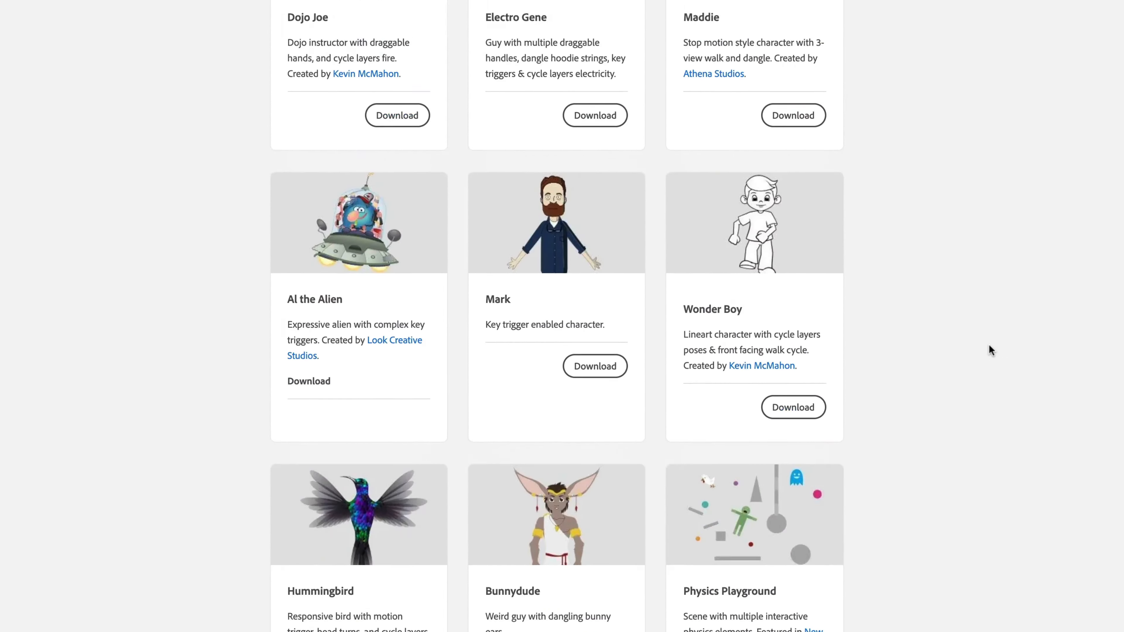
{"action": "scroll", "scroll_direction": "down", "scroll_amount": 3}
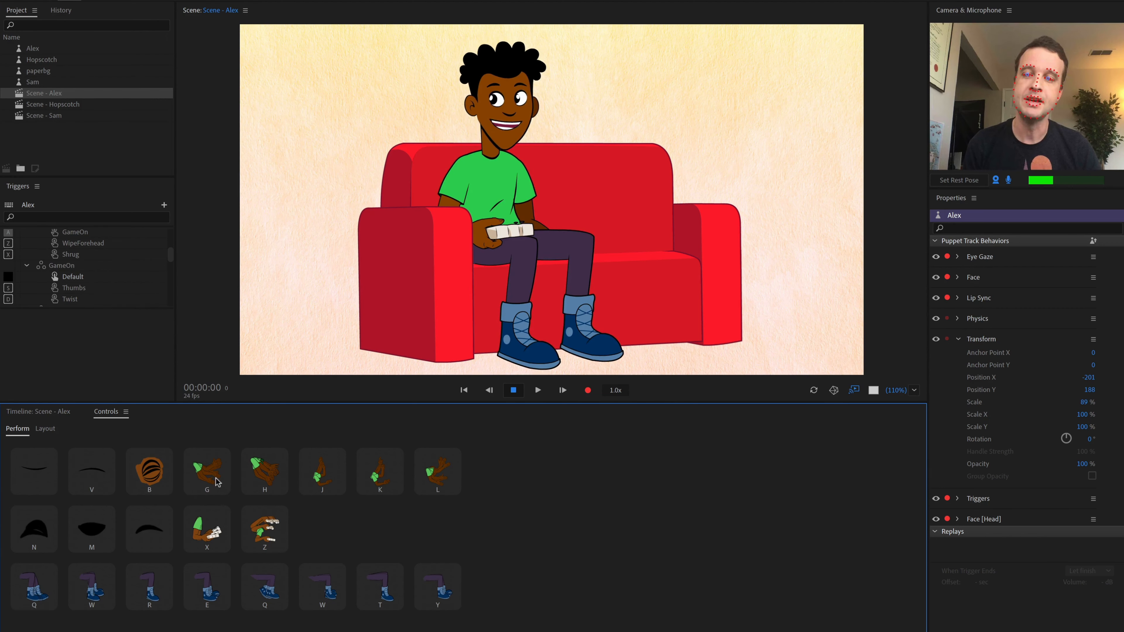
{"action": "mouse_move", "coordinate": [216, 480]}
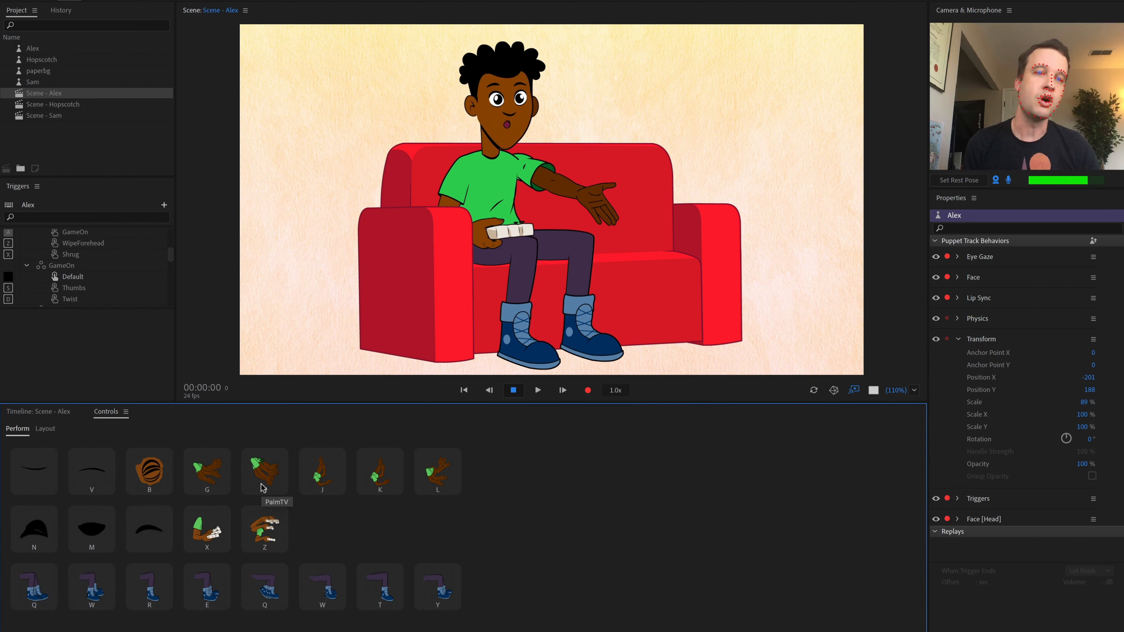
Step: Trigger the PalmTV arm pose so Alex reaches out with an open palm
{"action": "left_click", "coordinate": [322, 471]}
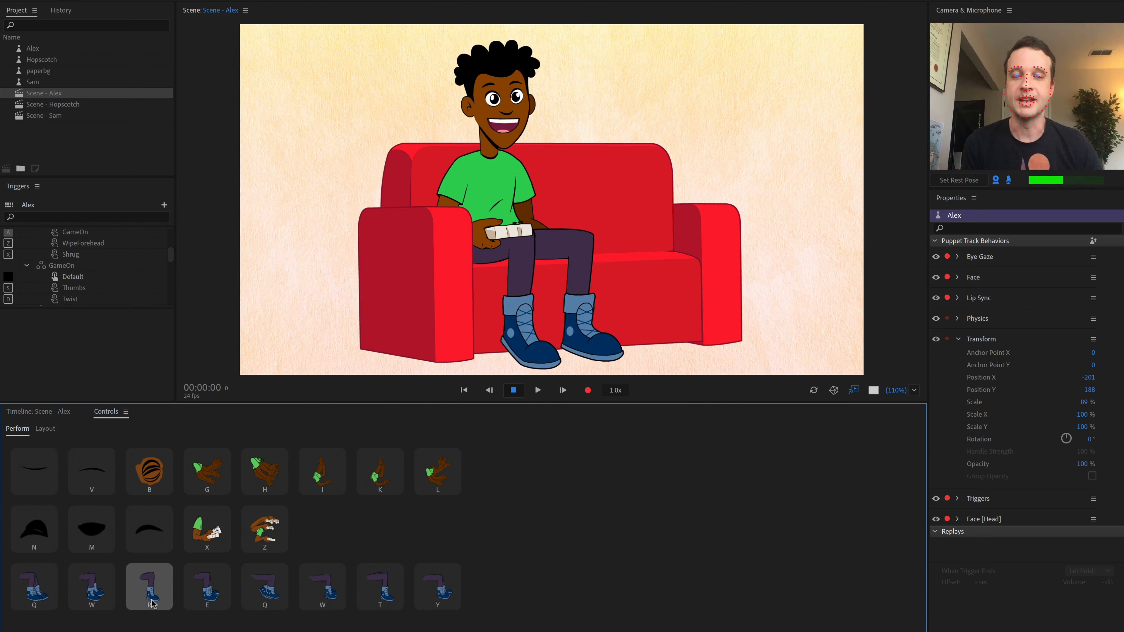
Step: Cycle Alex's foot triggers: ankles crossed, legs crossed with knee raised, flat stance, ankles crossed again
{"action": "left_click", "coordinate": [207, 587]}
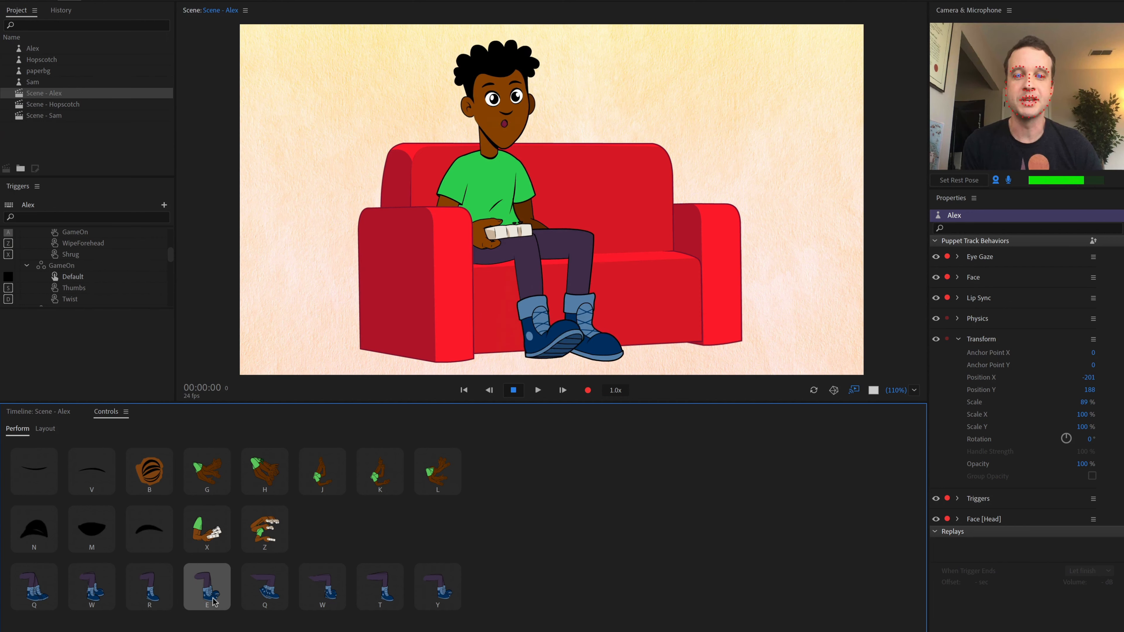
{"action": "left_click", "coordinate": [207, 587]}
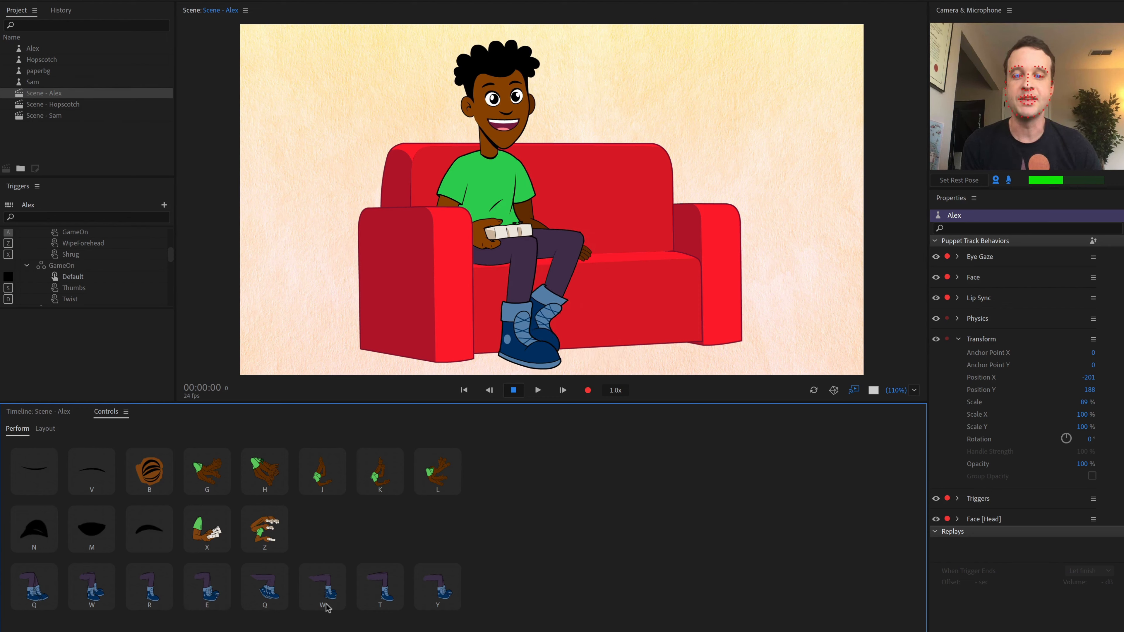
{"action": "left_click", "coordinate": [380, 586]}
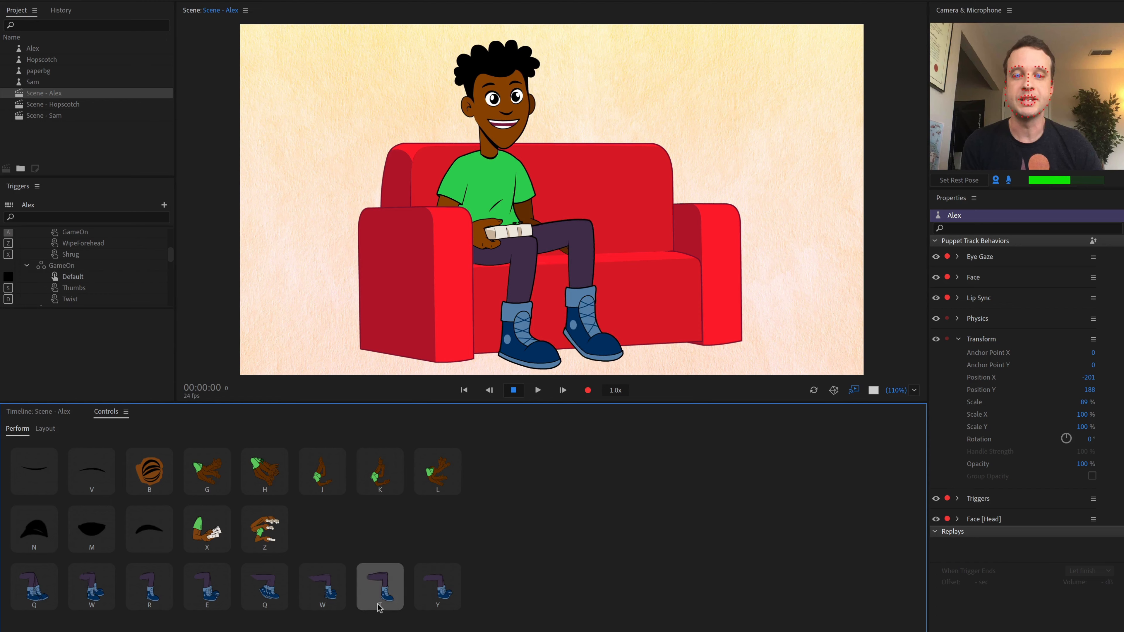
{"action": "left_click", "coordinate": [206, 586]}
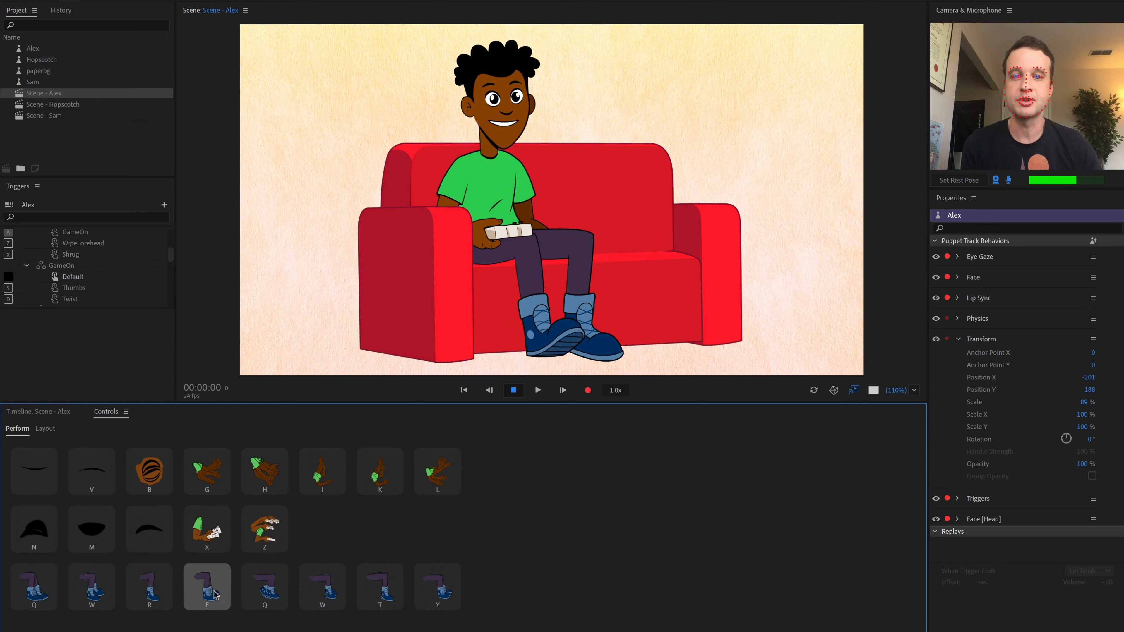
{"action": "left_click", "coordinate": [207, 586]}
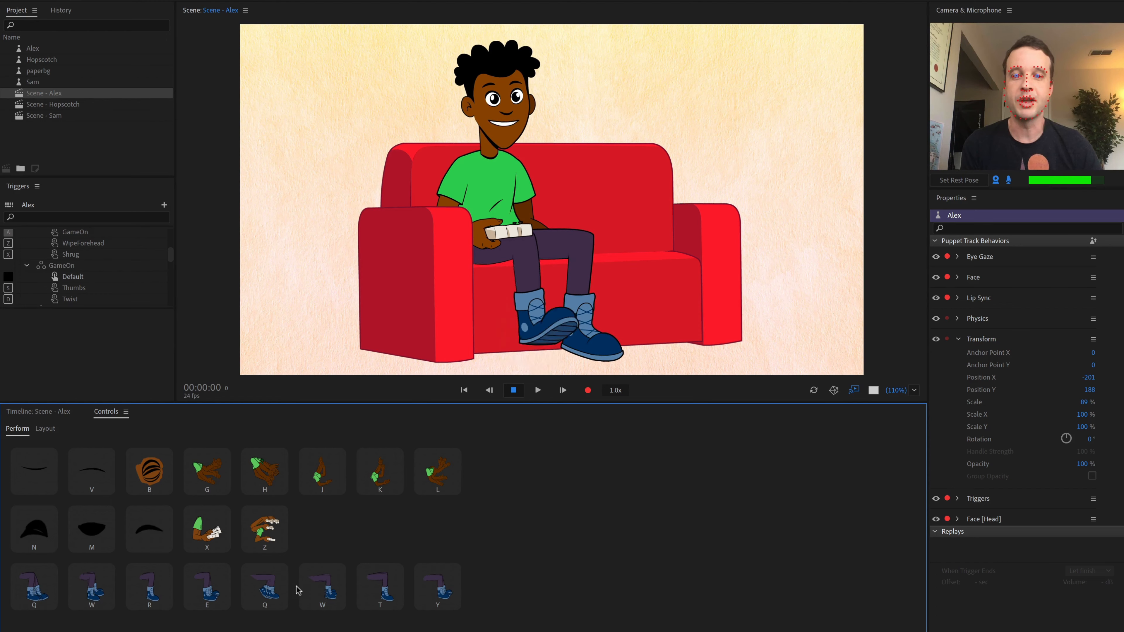